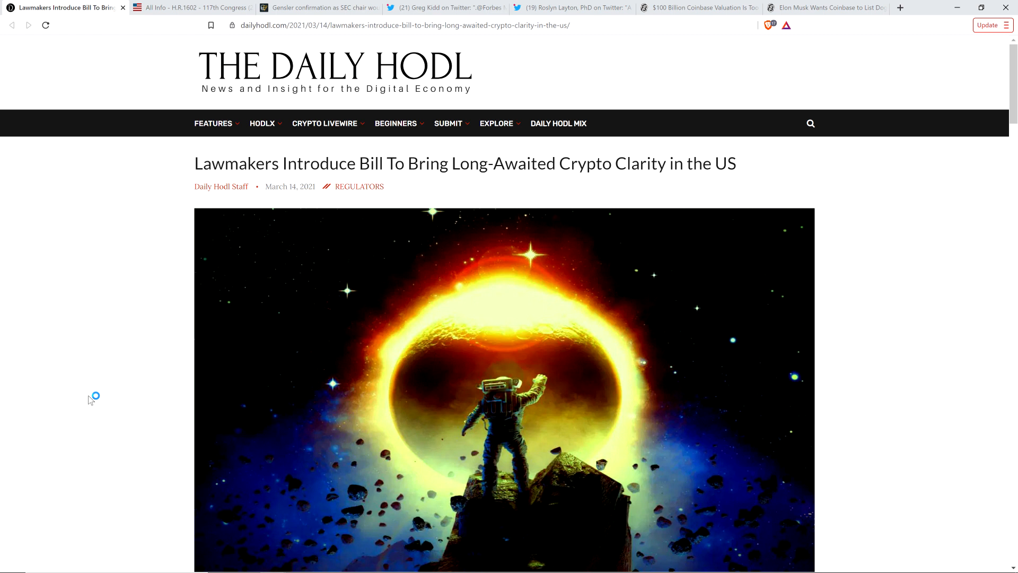
mouse_move(90, 400)
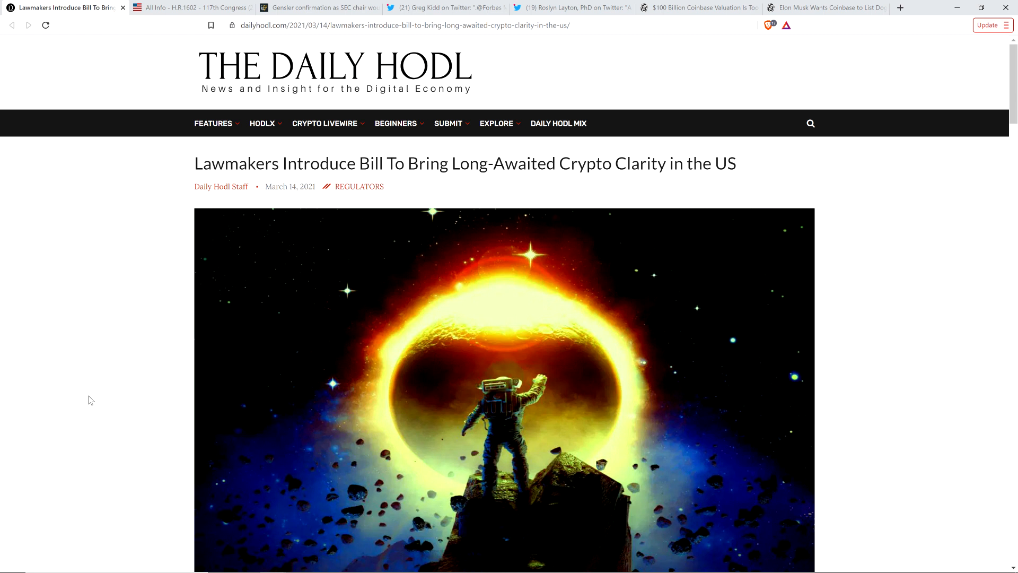
mouse_move(69, 439)
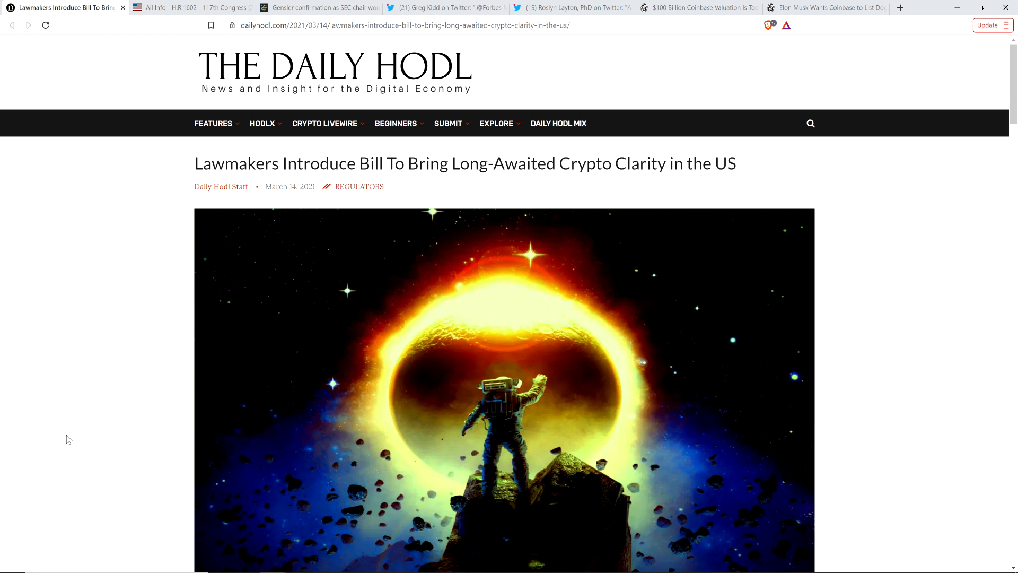
Scroll the page, then switch to Roslyn Layton's tweet linking Forbes on the SEC-Ripple case
scroll("down", 3)
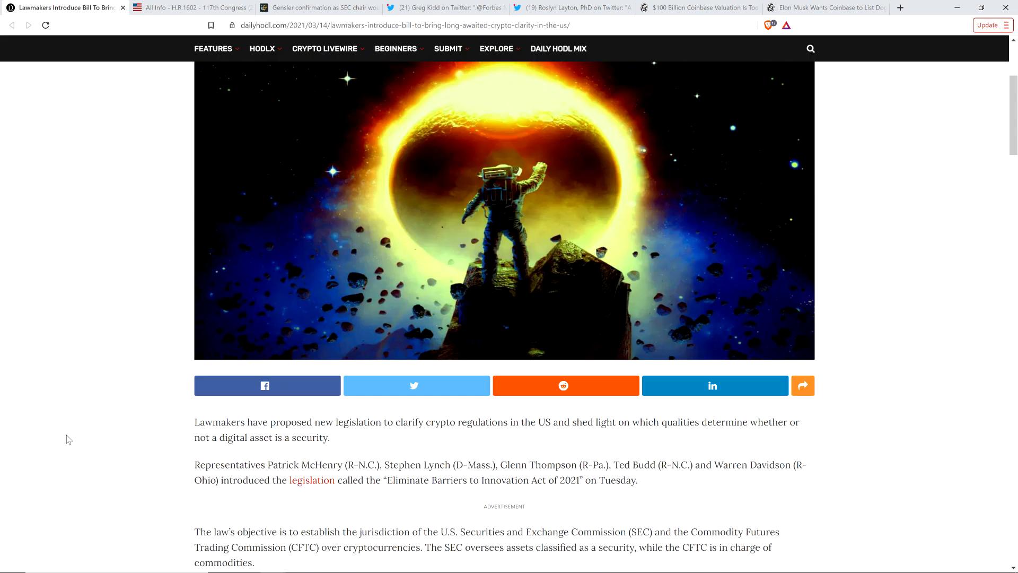
scroll("down", 3)
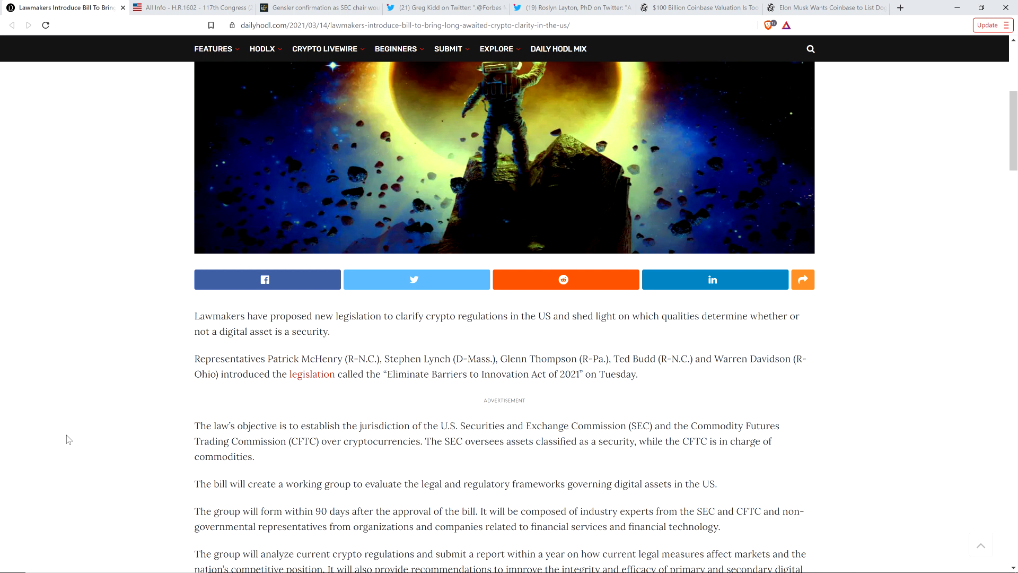
scroll("up", 3)
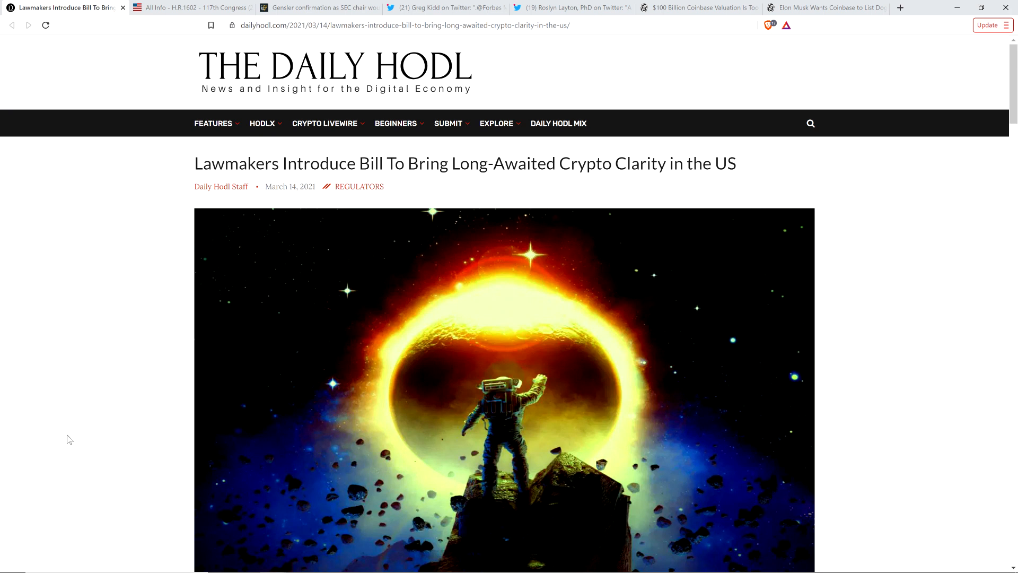
scroll("down", 3)
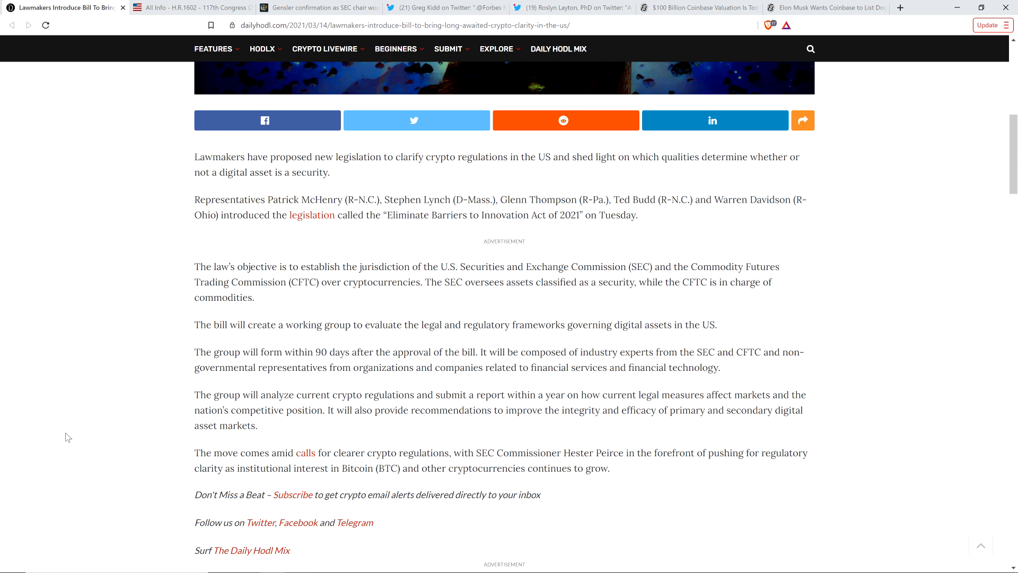
mouse_move(250, 295)
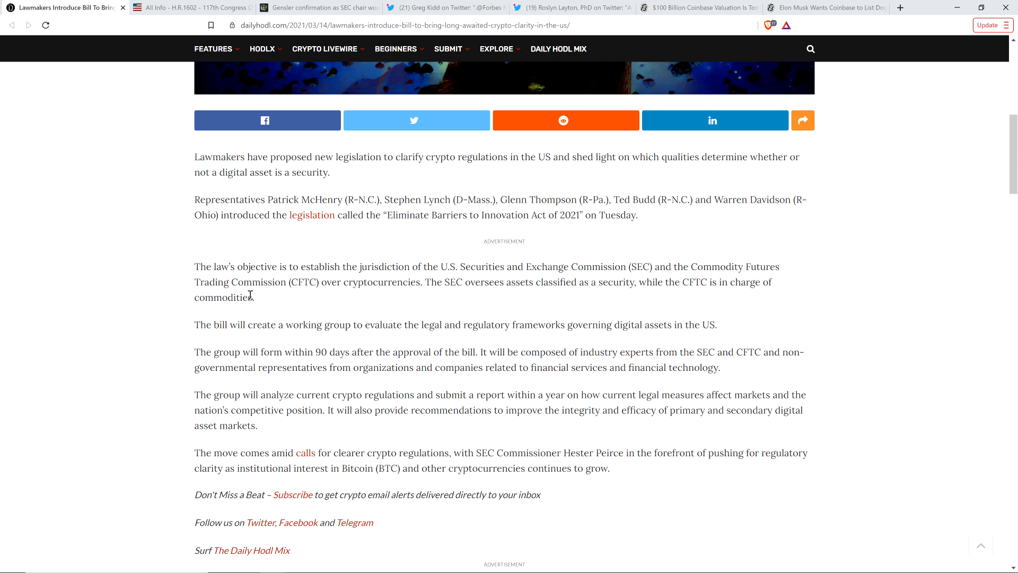
mouse_move(73, 443)
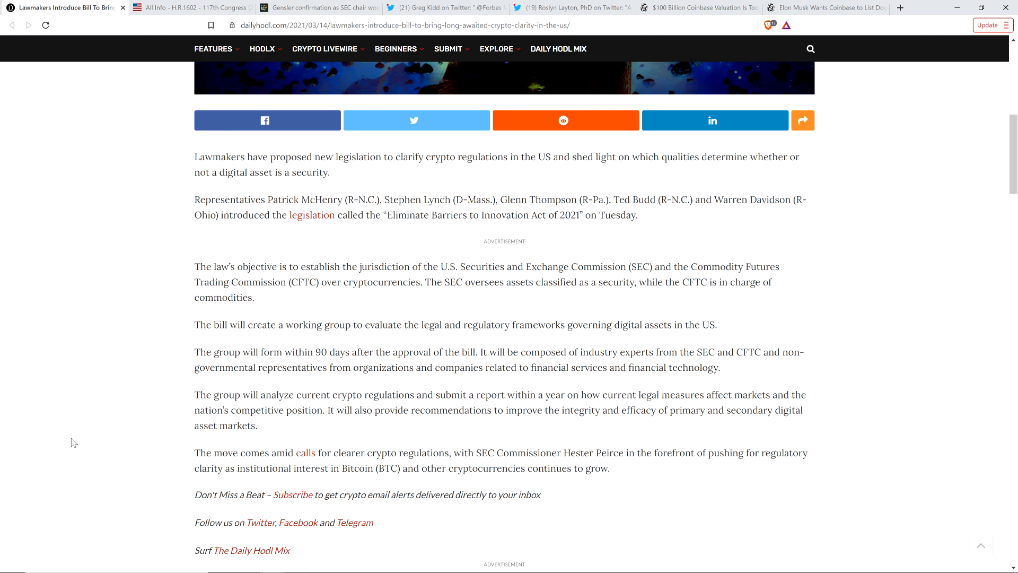
mouse_move(58, 440)
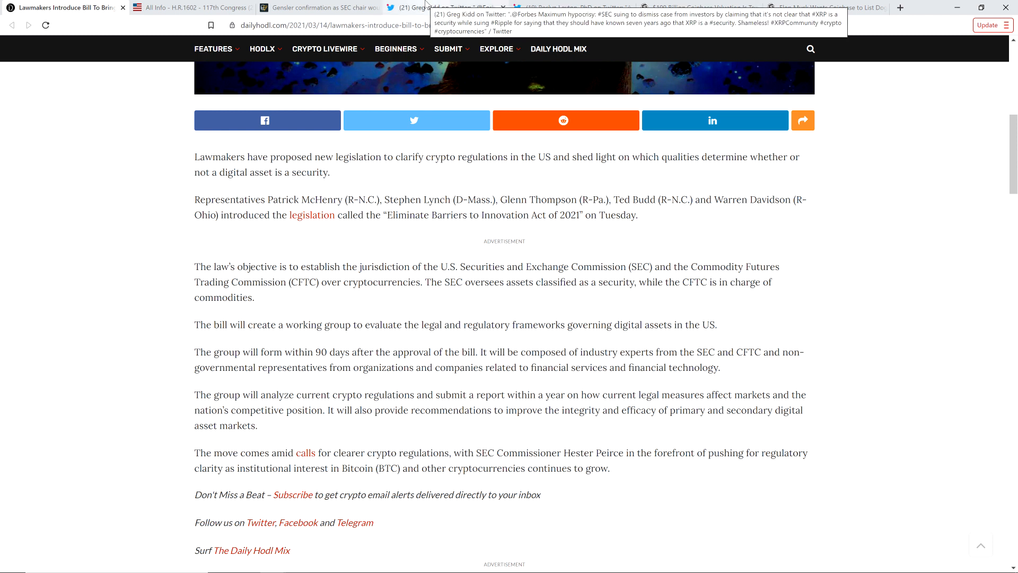
left_click(425, 7)
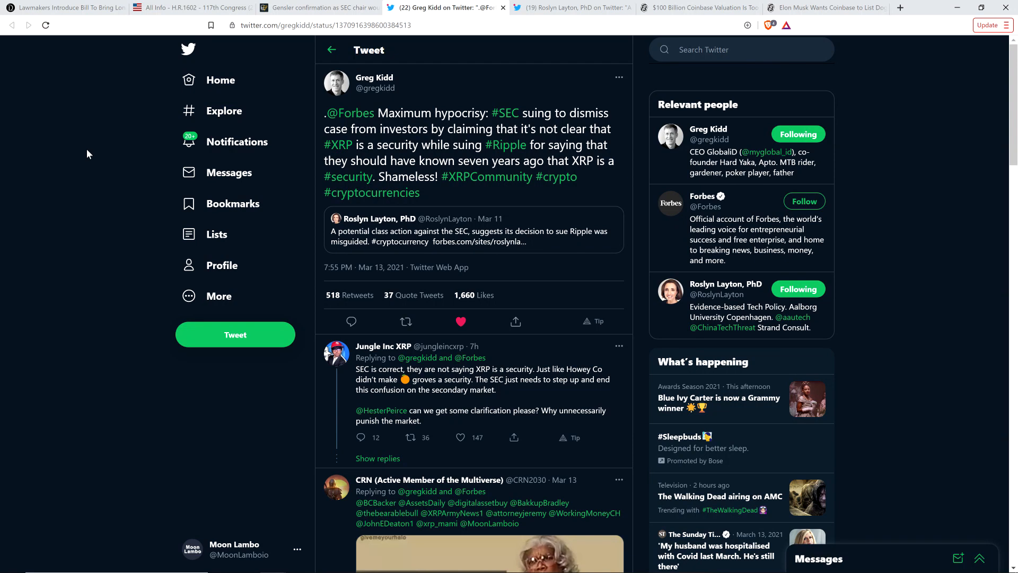
left_click(467, 229)
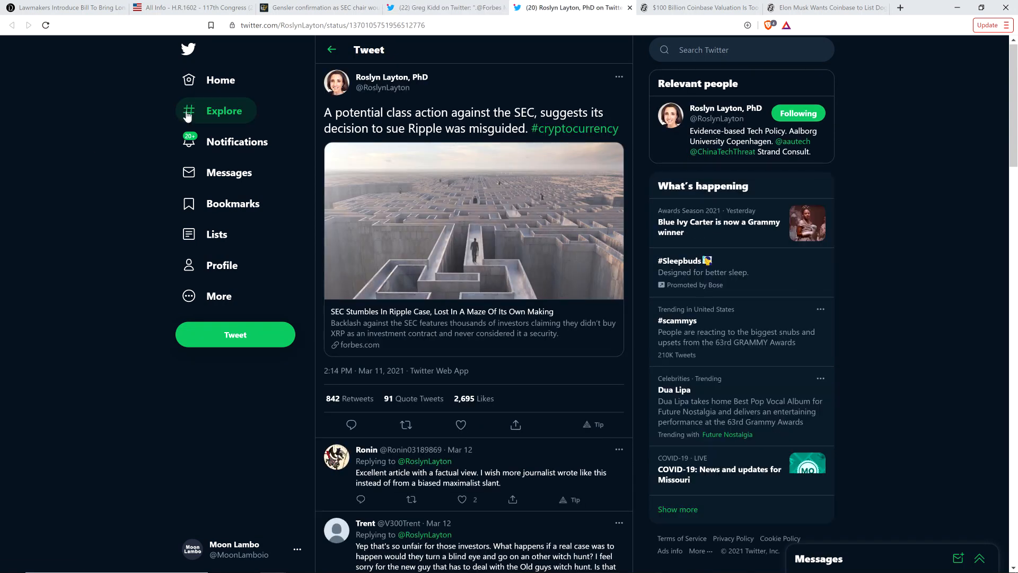
mouse_move(177, 124)
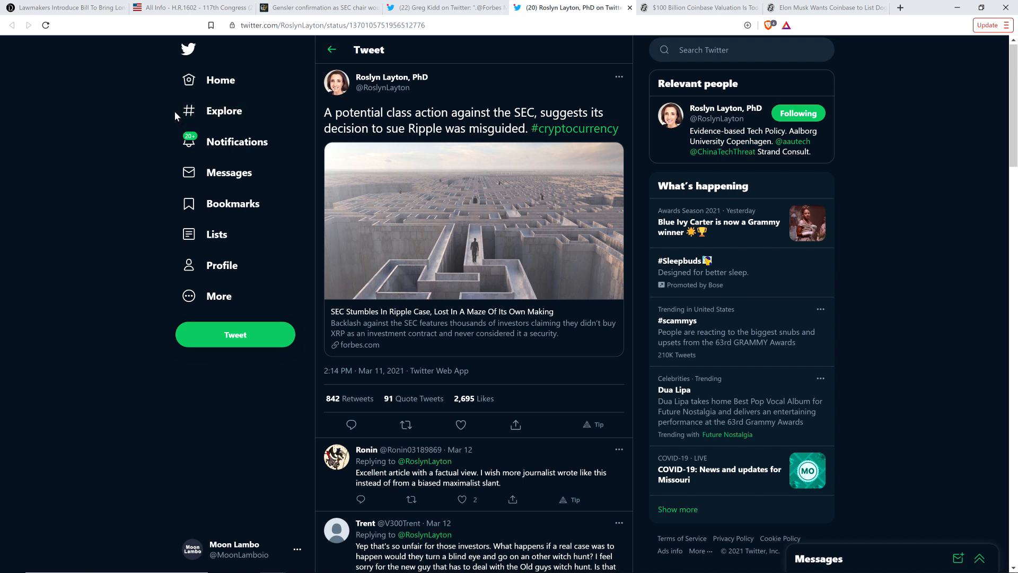
mouse_move(95, 117)
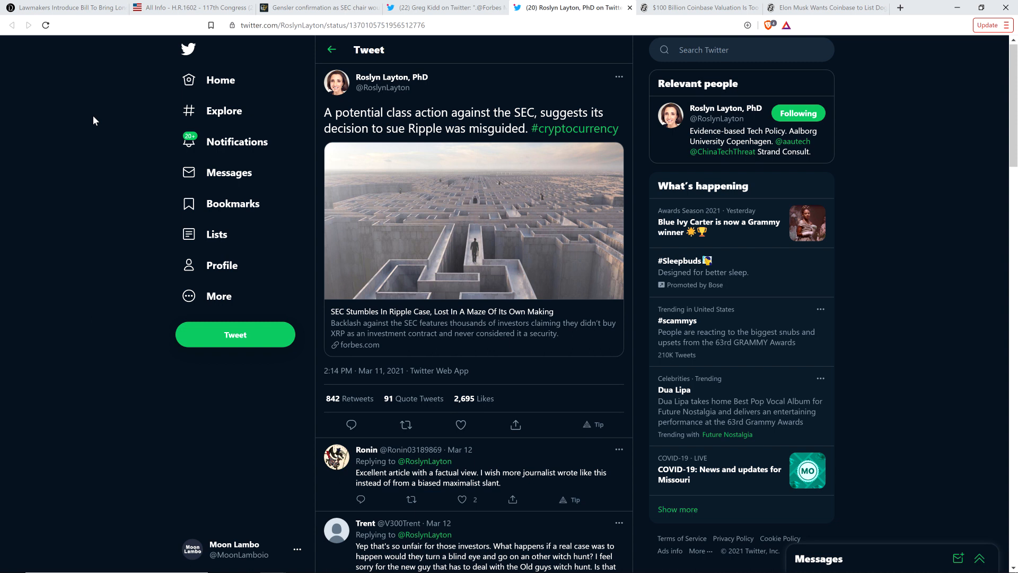
mouse_move(534, 104)
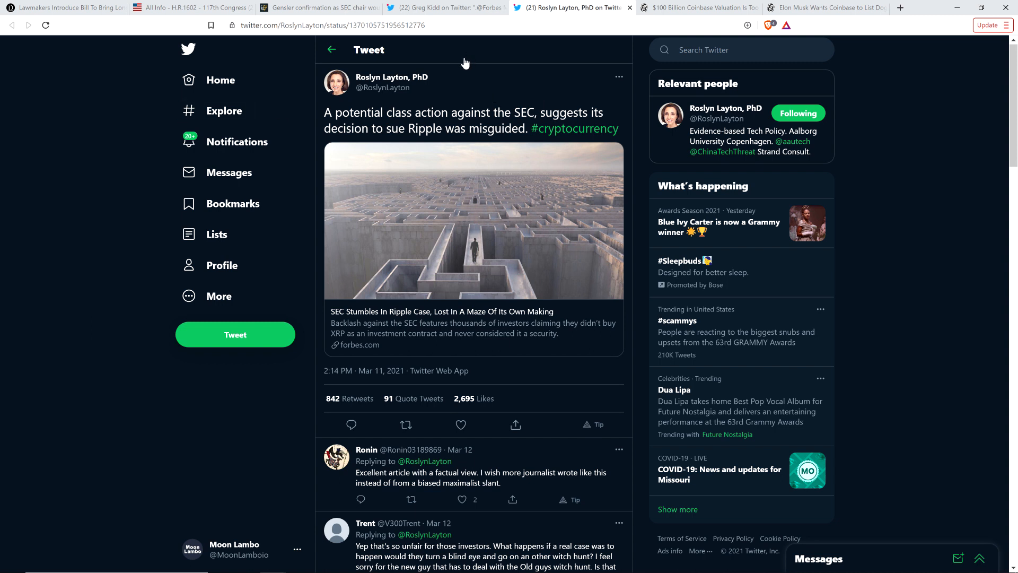
mouse_move(463, 66)
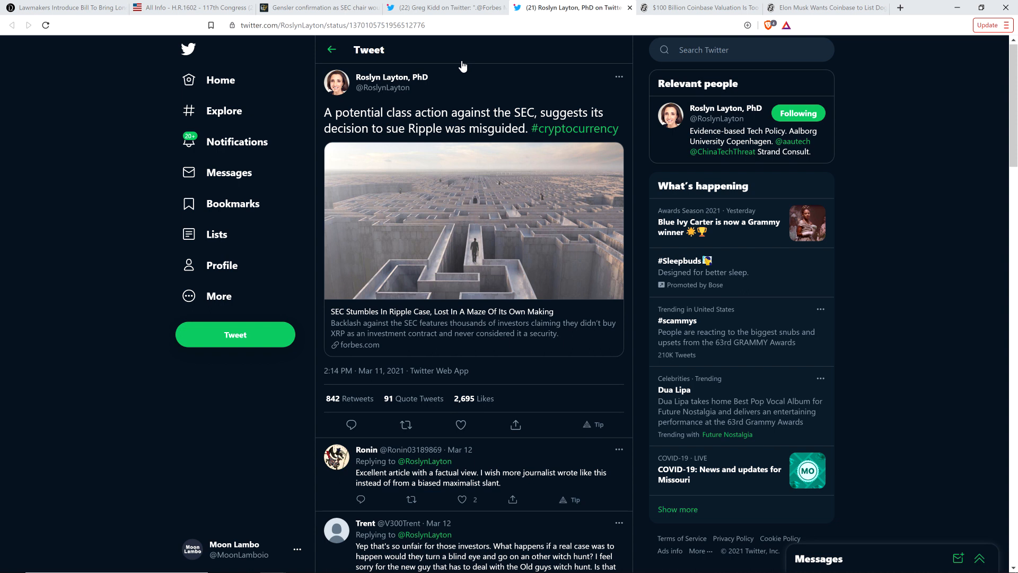
mouse_move(484, 70)
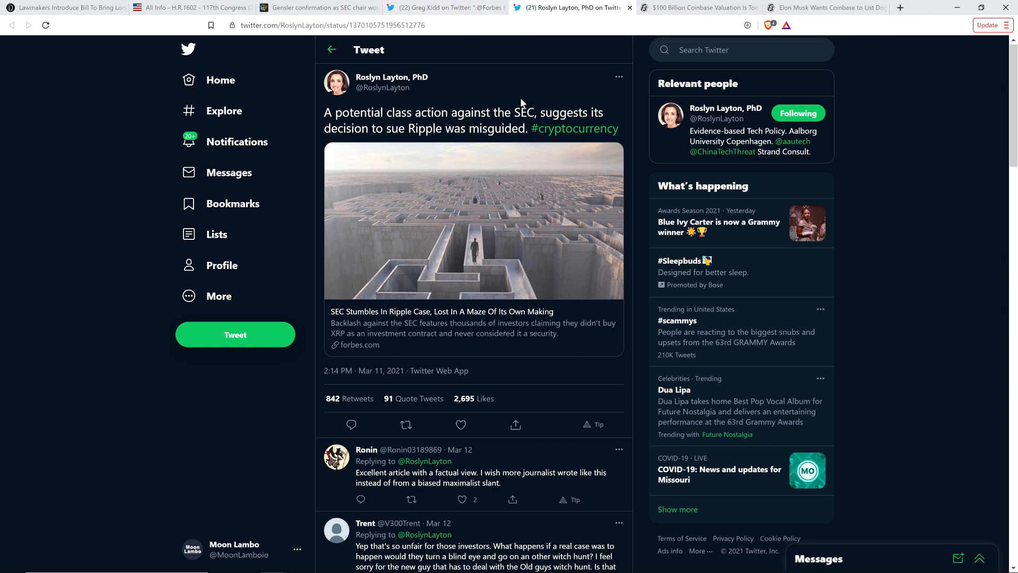
mouse_move(445, 7)
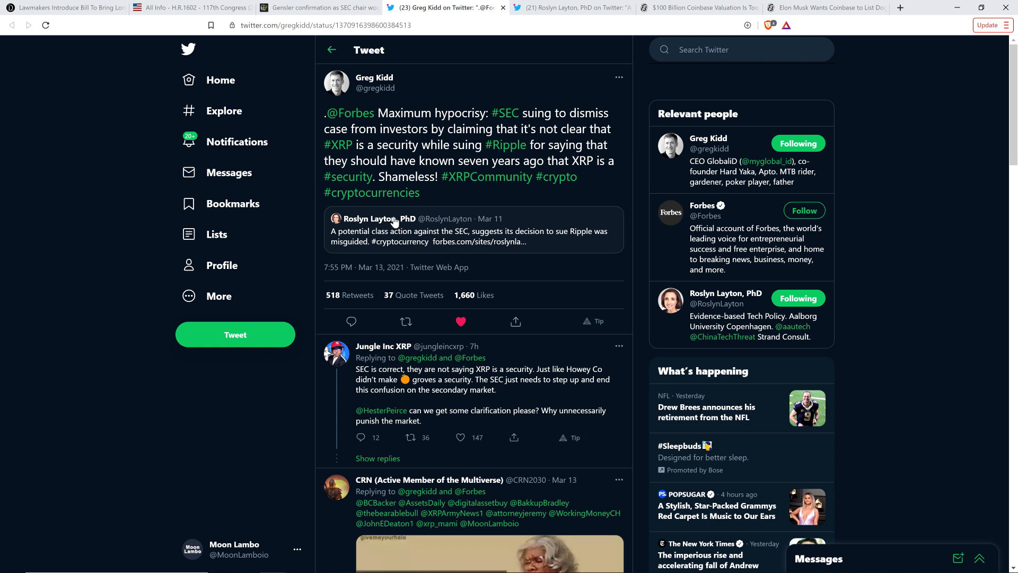
mouse_move(52, 152)
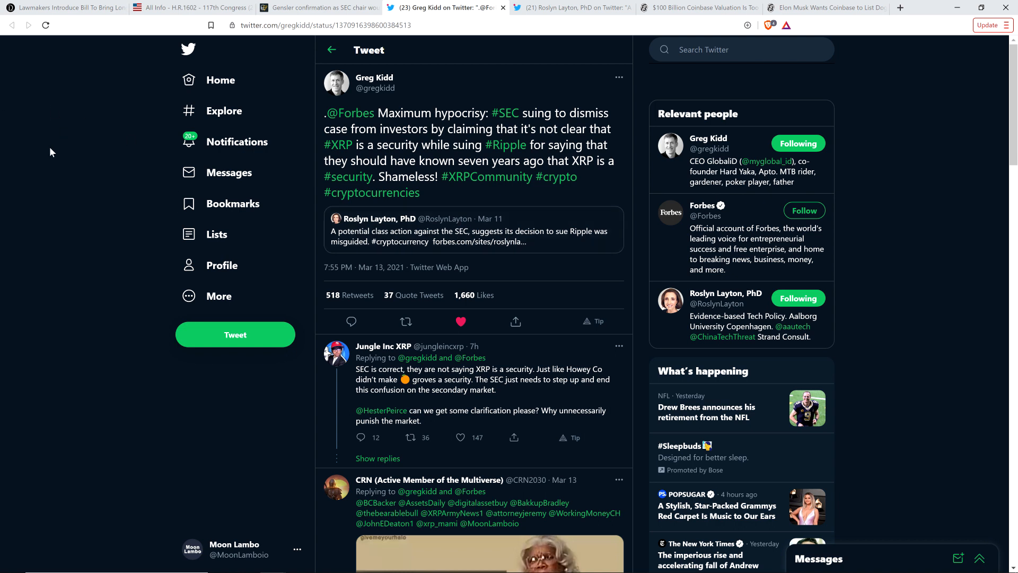